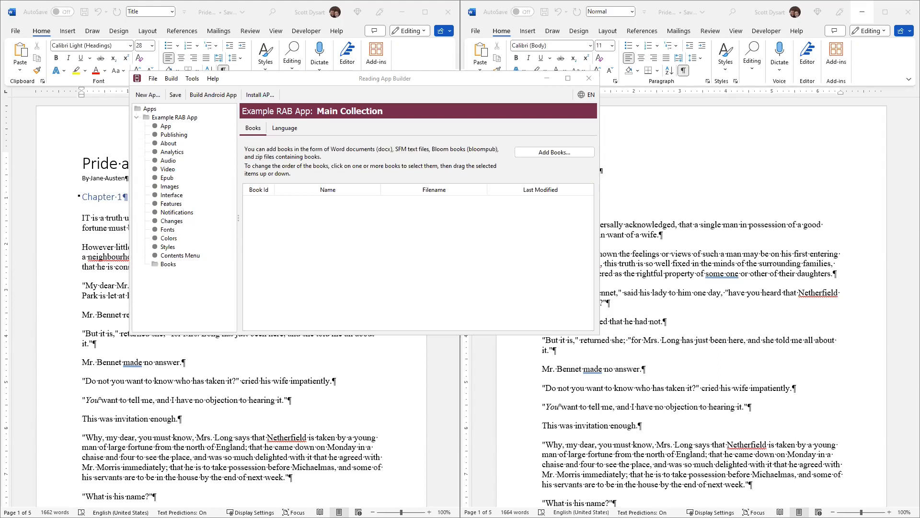
{"action": "mouse_move", "coordinate": [210, 19]}
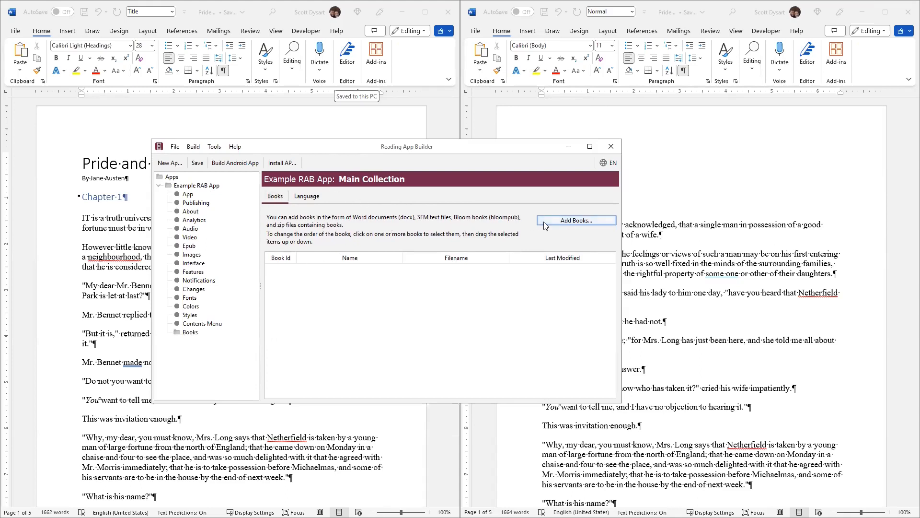
{"action": "mouse_move", "coordinate": [555, 224]}
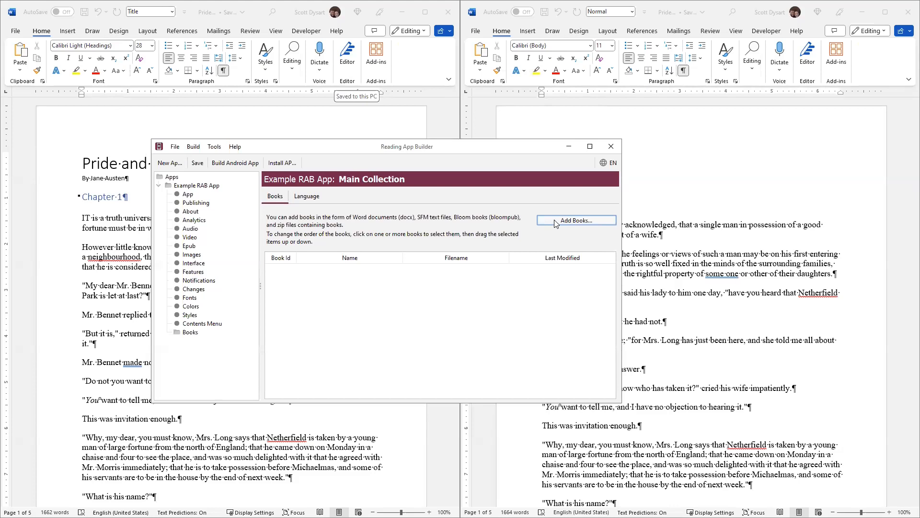
Step: Import Pride and Prejudice.docx through Add Books, listing it as book B001
{"action": "left_click", "coordinate": [575, 220]}
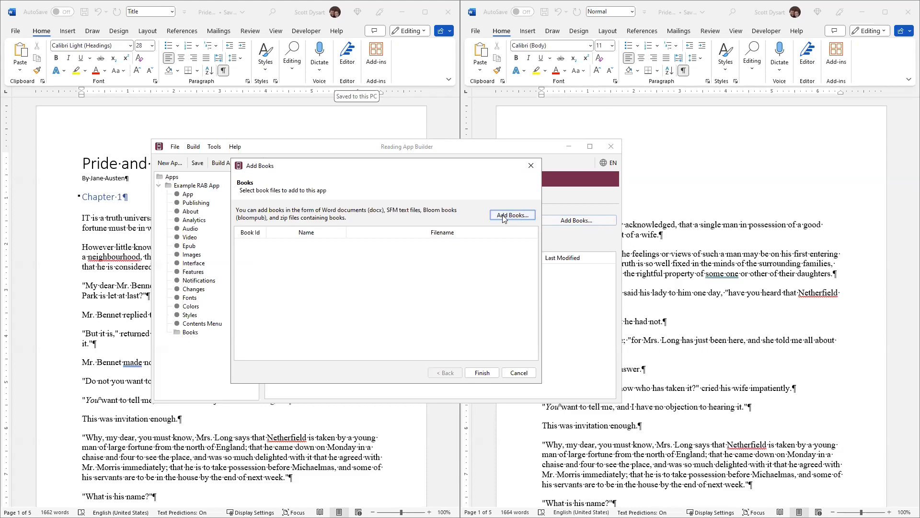
{"action": "left_click", "coordinate": [511, 215]}
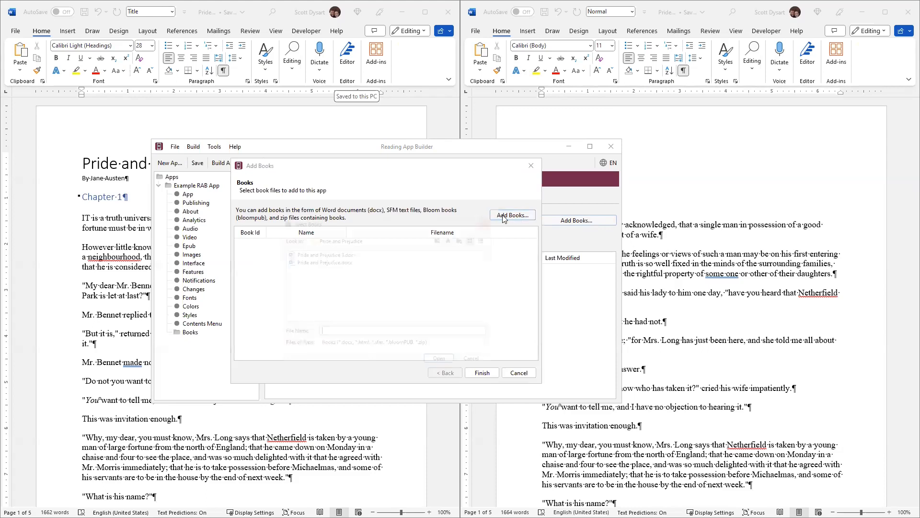
{"action": "left_click", "coordinate": [512, 215]}
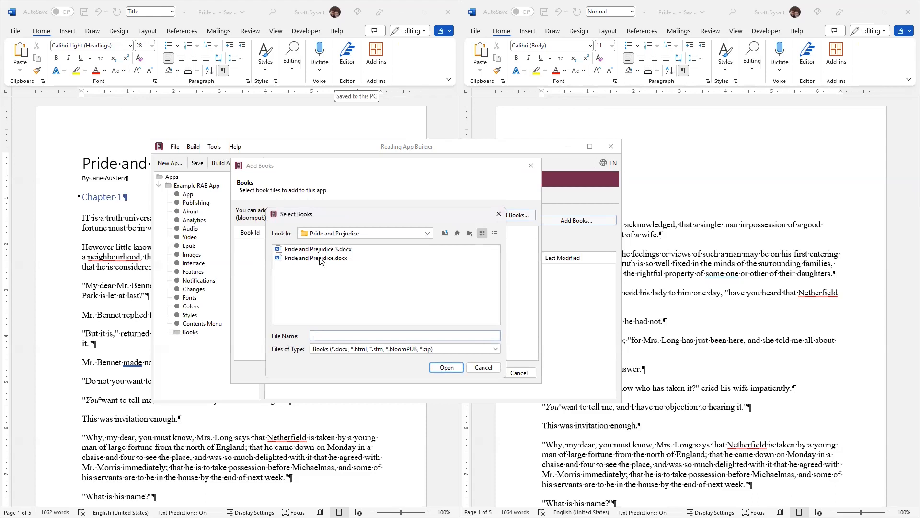
{"action": "left_click", "coordinate": [317, 258]}
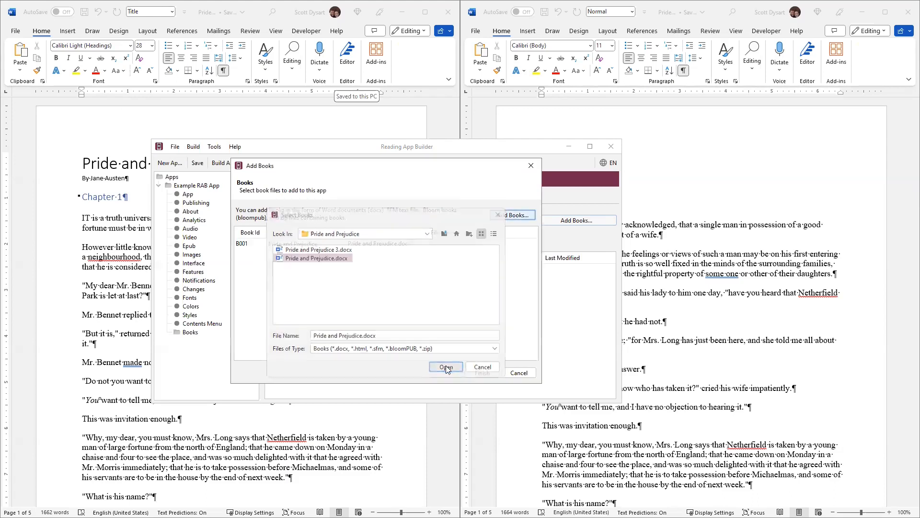
{"action": "left_click", "coordinate": [446, 366]}
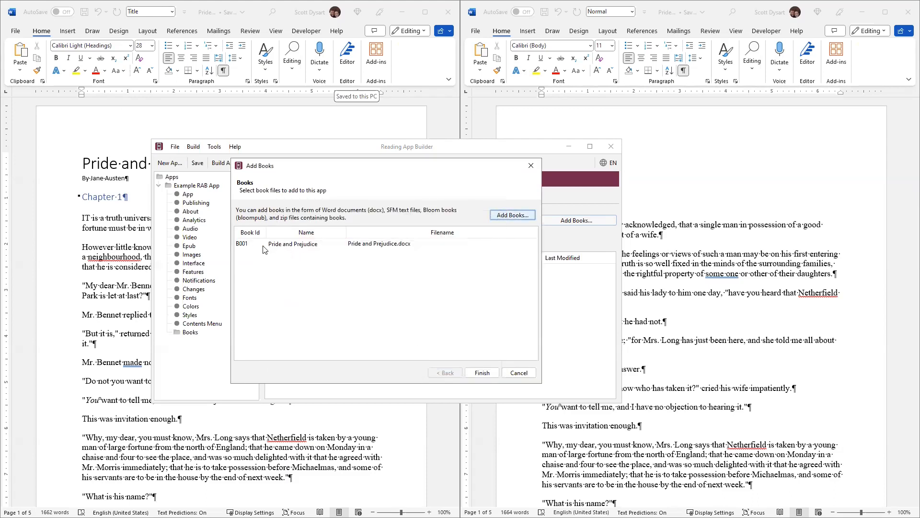
{"action": "mouse_move", "coordinate": [346, 247]}
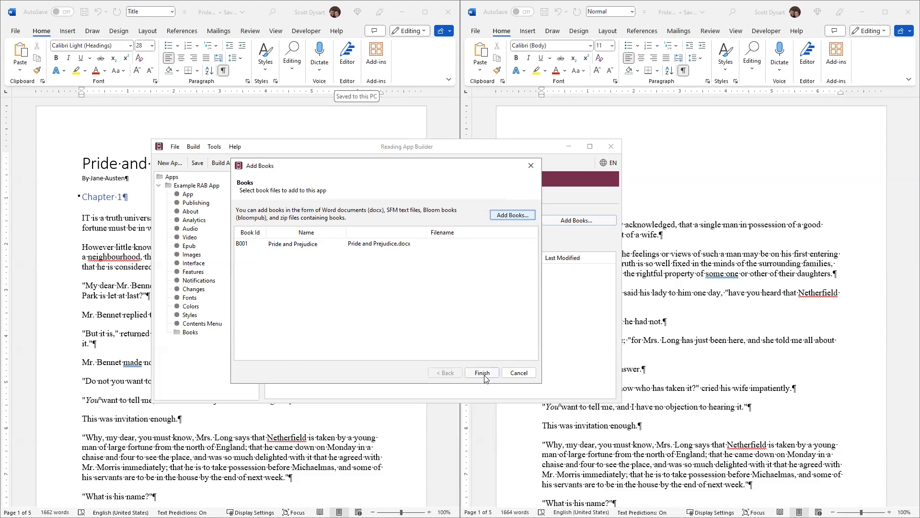
Step: Finish adding Pride and Prejudice and maximize the window to preview chapter one
{"action": "left_click", "coordinate": [481, 372]}
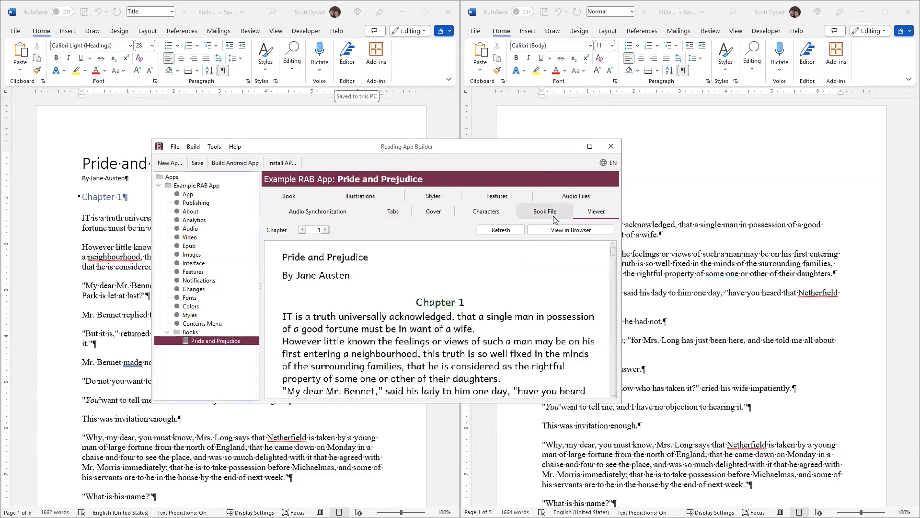
{"action": "left_click", "coordinate": [589, 146]}
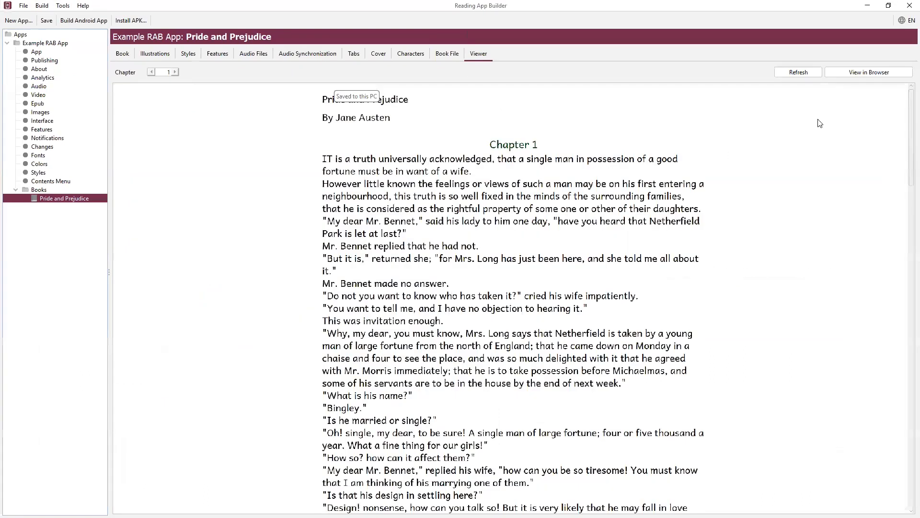
{"action": "mouse_move", "coordinate": [566, 164]}
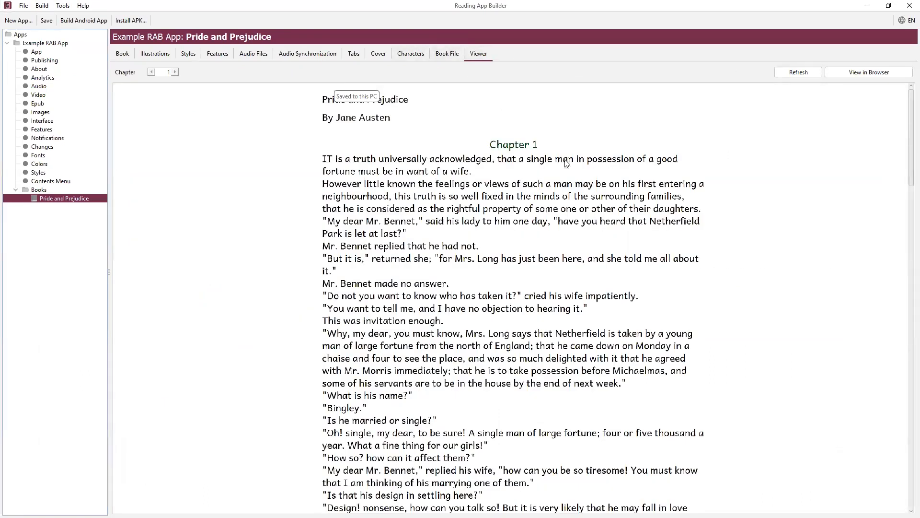
{"action": "mouse_move", "coordinate": [366, 120]}
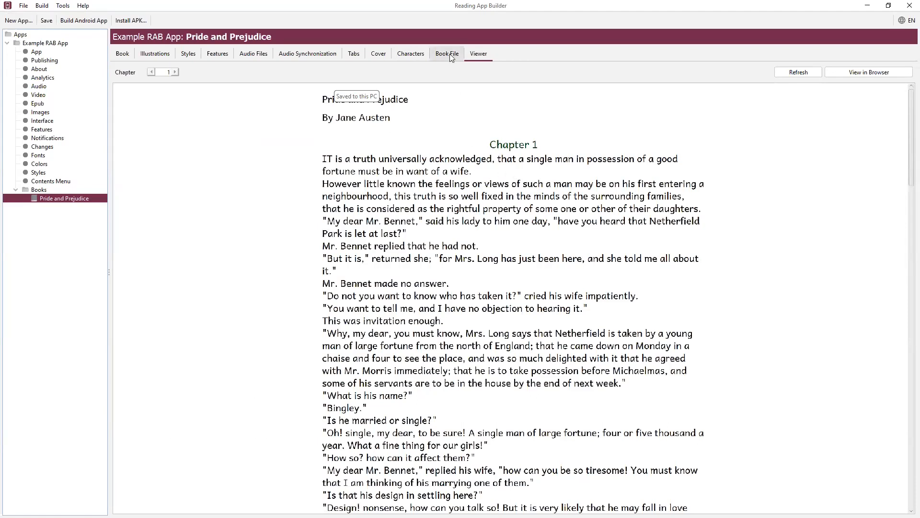
Step: View the book's SFM markup, then go back to the Books list
{"action": "left_click", "coordinate": [446, 53]}
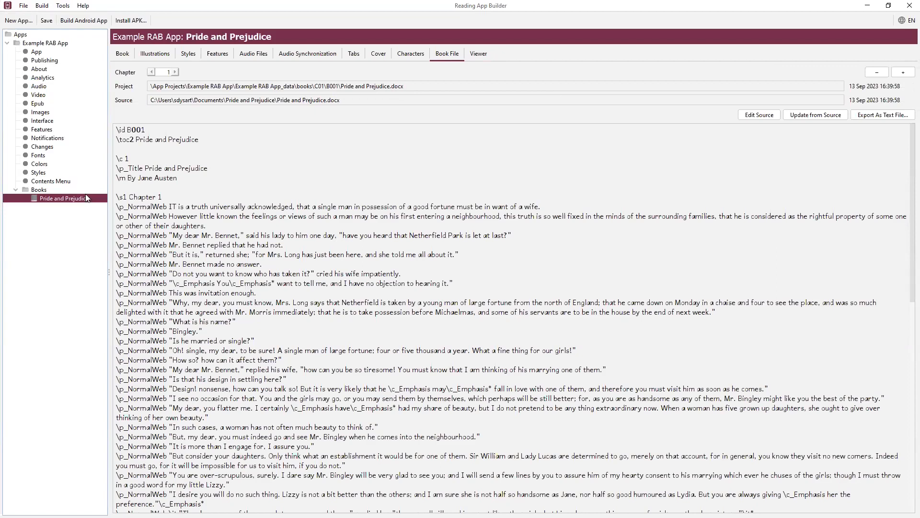
{"action": "left_click", "coordinate": [39, 190]}
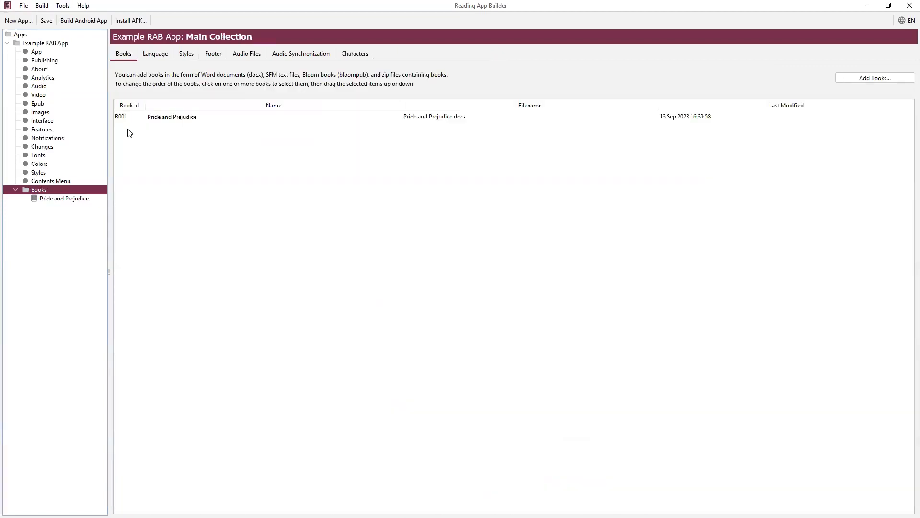
{"action": "mouse_move", "coordinate": [739, 112]}
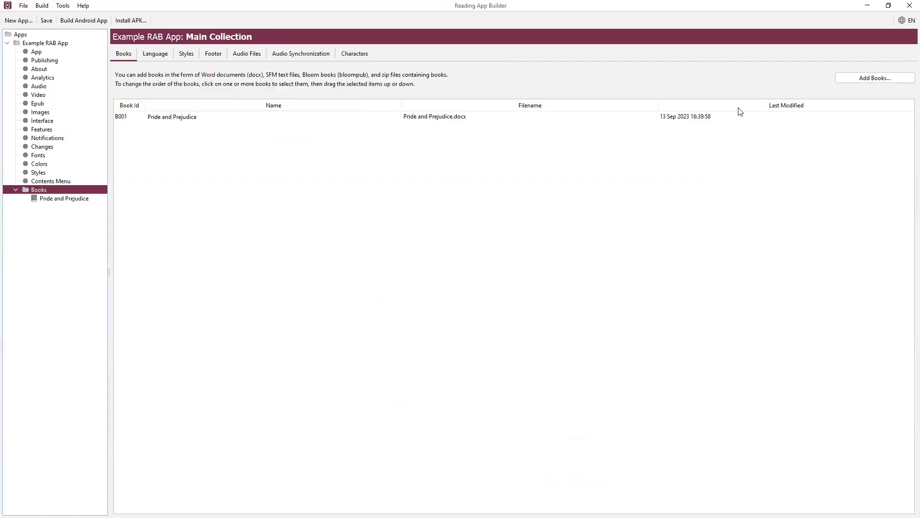
Step: Import Pride and Prejudice 3.docx as book B002 'First line', showing both Word documents
{"action": "left_click", "coordinate": [873, 78]}
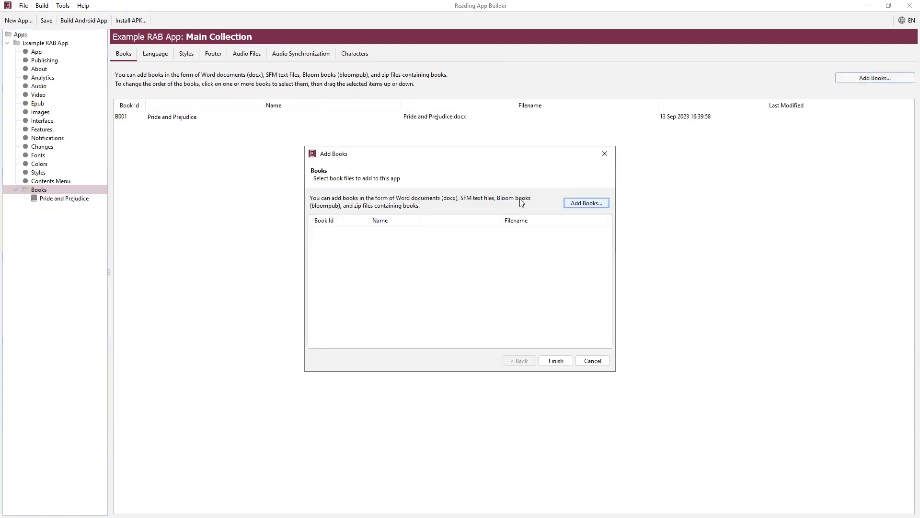
{"action": "left_click", "coordinate": [585, 202]}
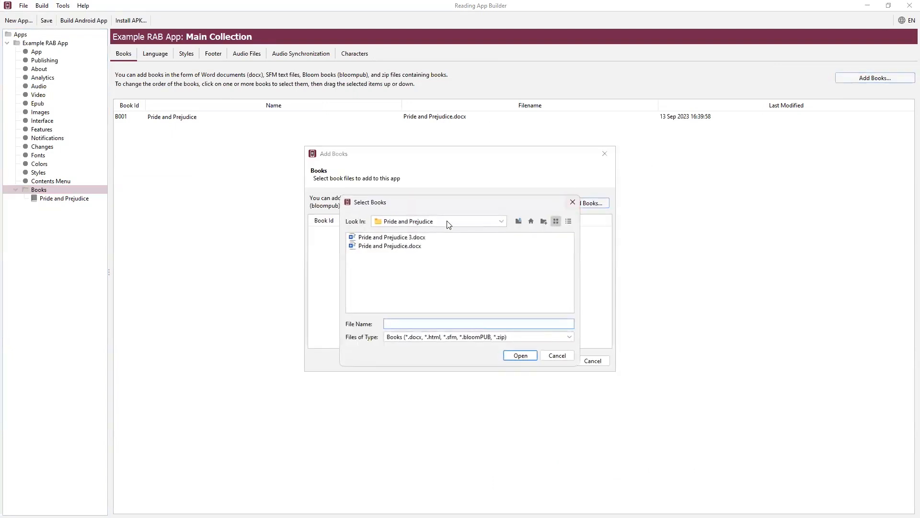
{"action": "left_click", "coordinate": [392, 236]}
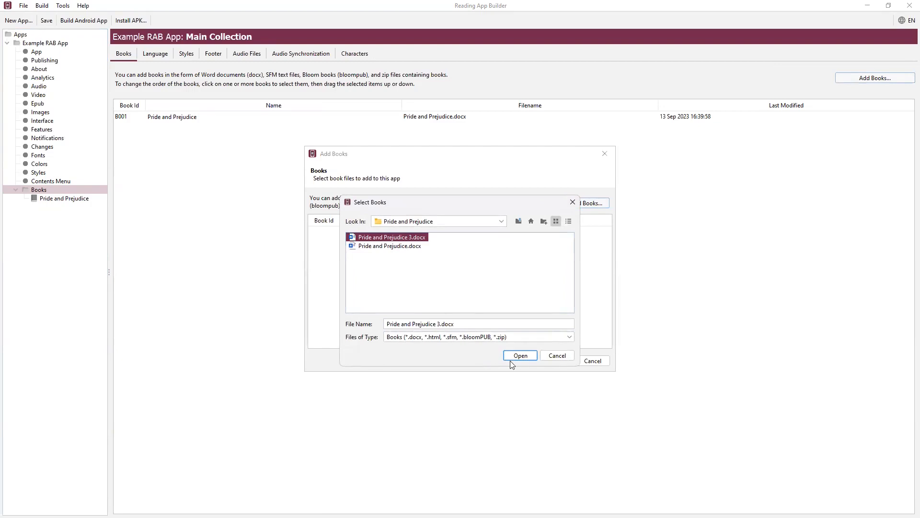
{"action": "left_click", "coordinate": [519, 355]}
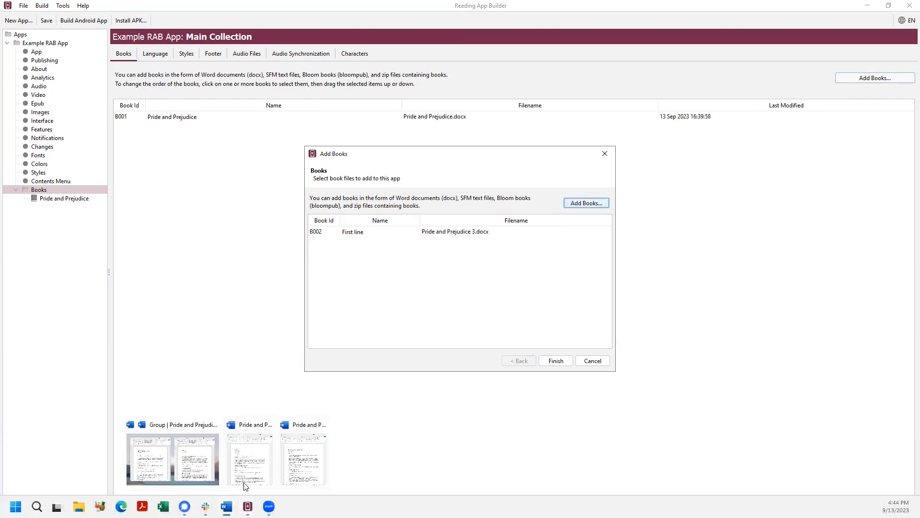
{"action": "left_click", "coordinate": [249, 458]}
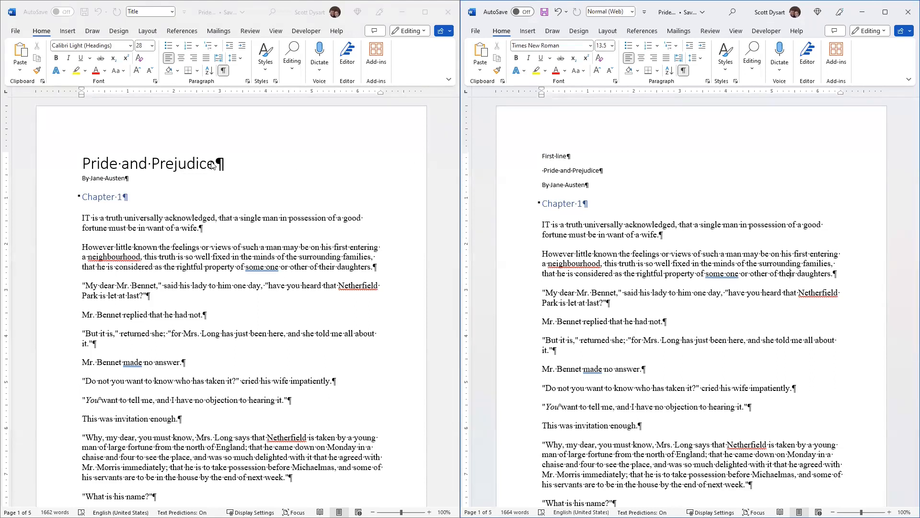
{"action": "mouse_move", "coordinate": [182, 163]}
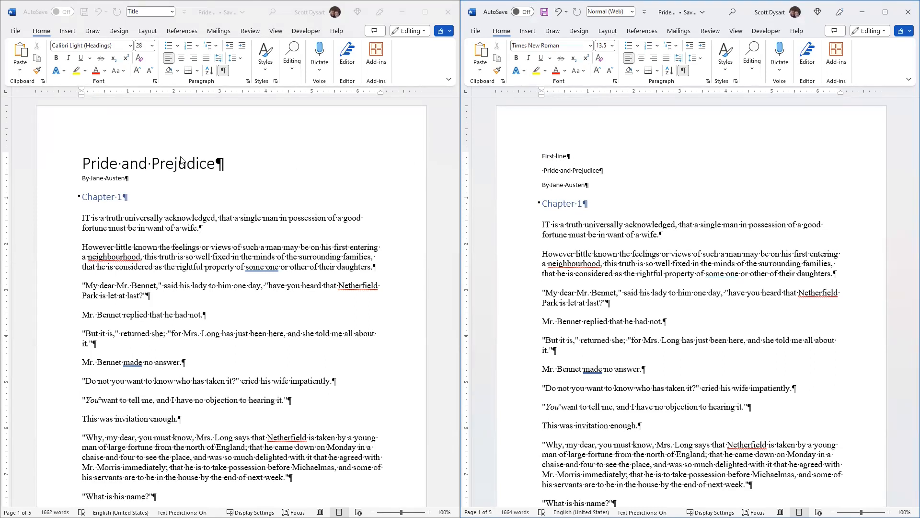